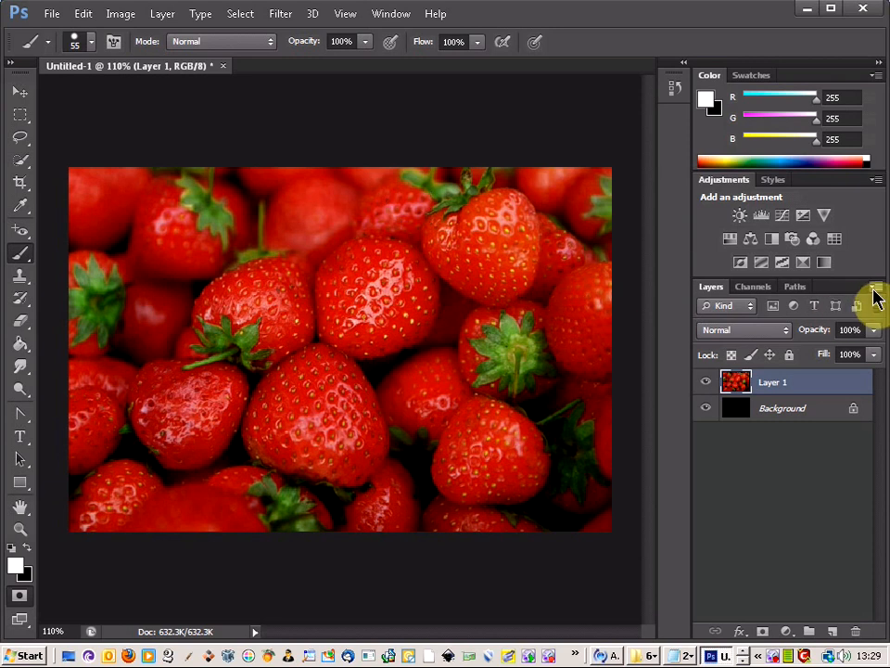
Step: Duplicate Layer 1 from the Layers panel menu, accepting the name Layer 1 copy
left_click(873, 292)
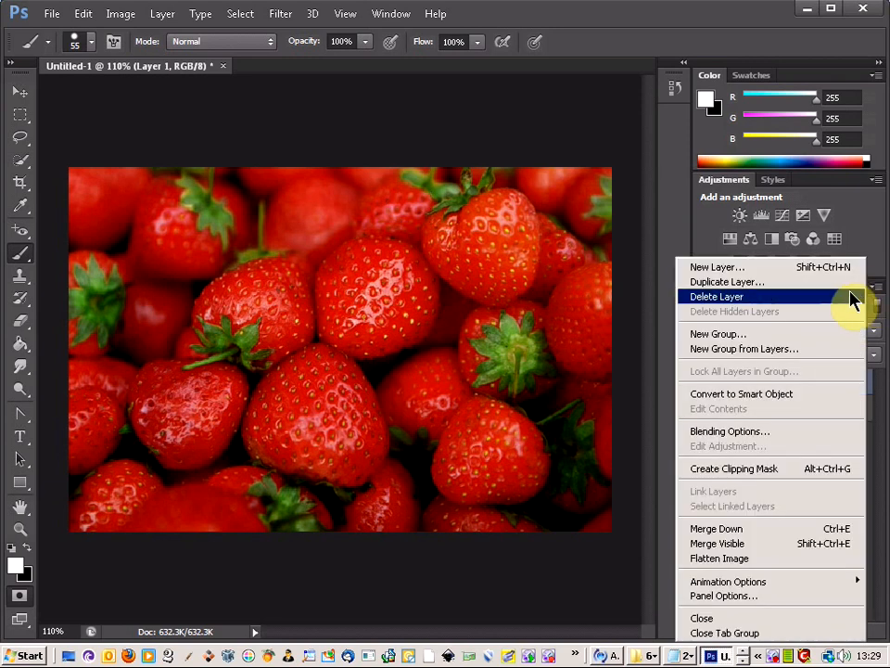
left_click(727, 281)
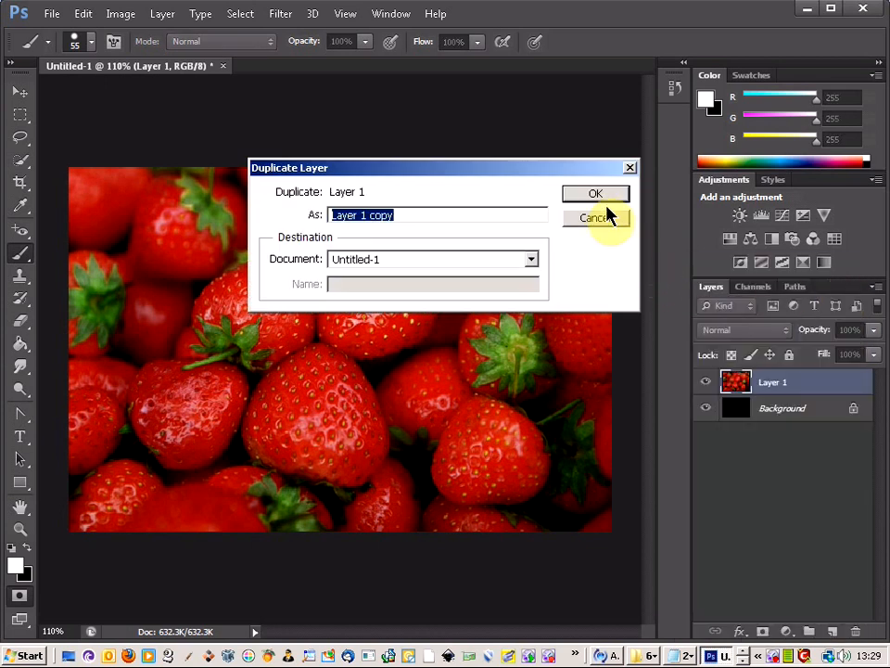
left_click(596, 193)
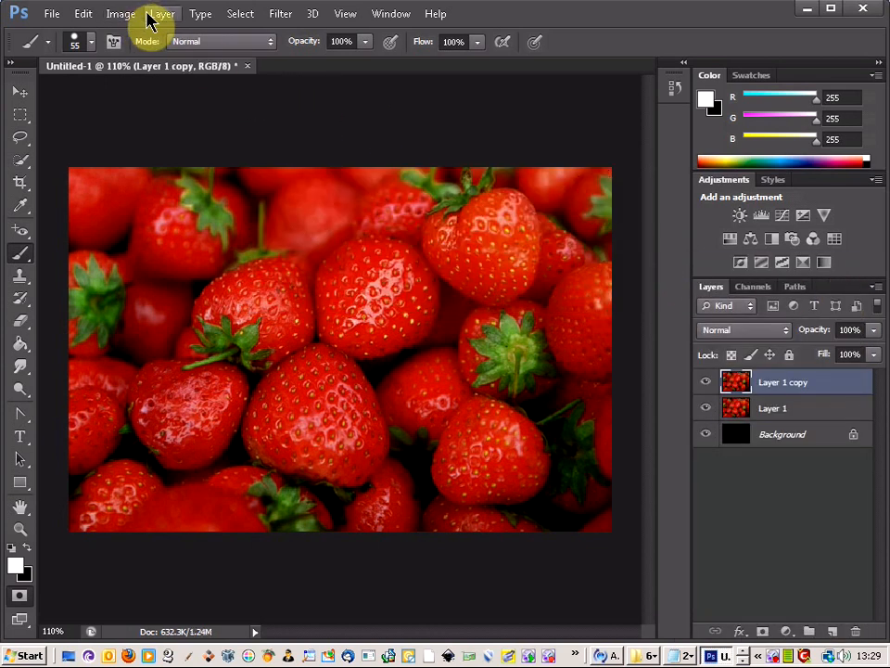
Step: Apply an Image > Adjustments > Black & White conversion to Layer 1 copy with default settings
left_click(110, 13)
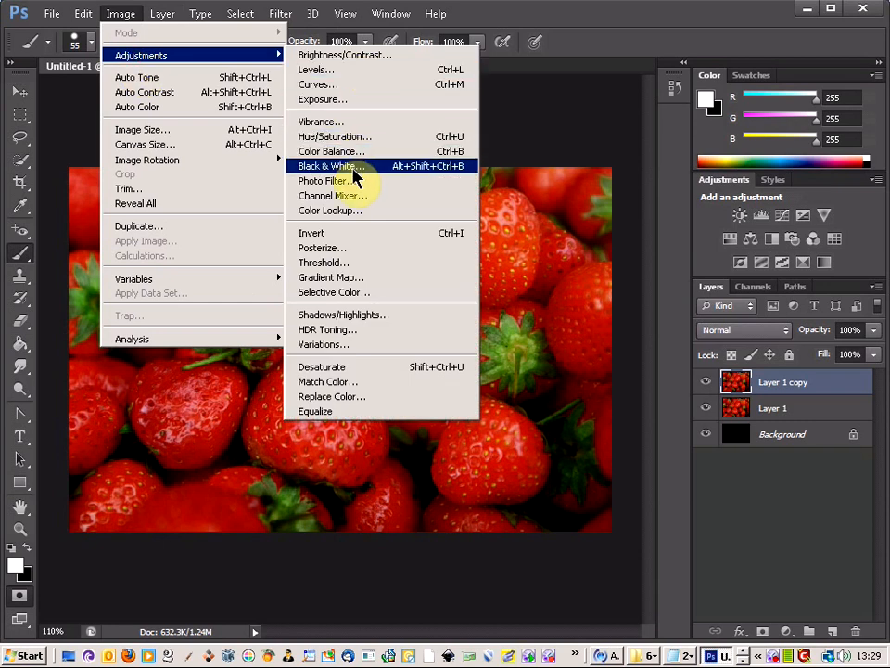
left_click(320, 166)
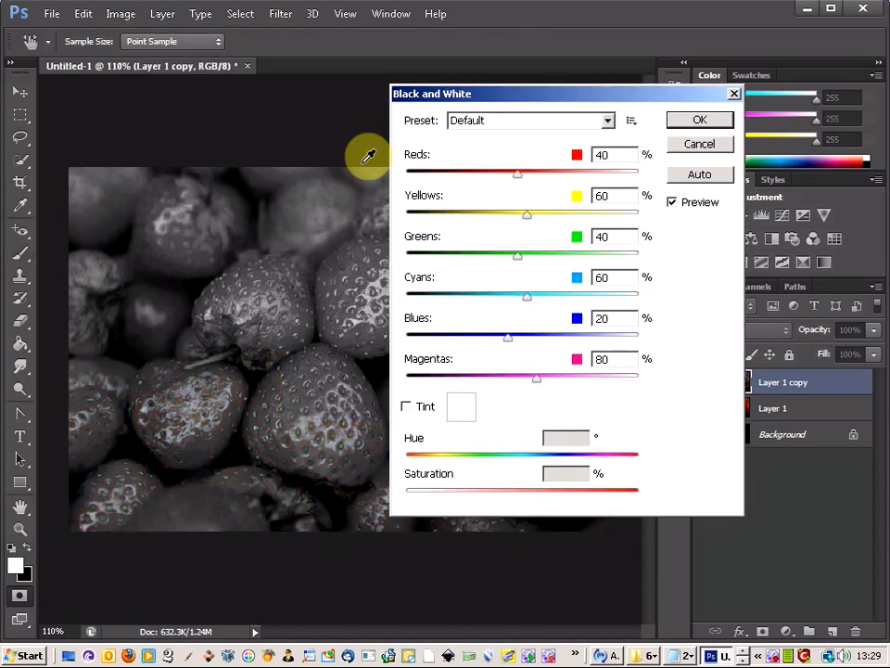
left_click(699, 119)
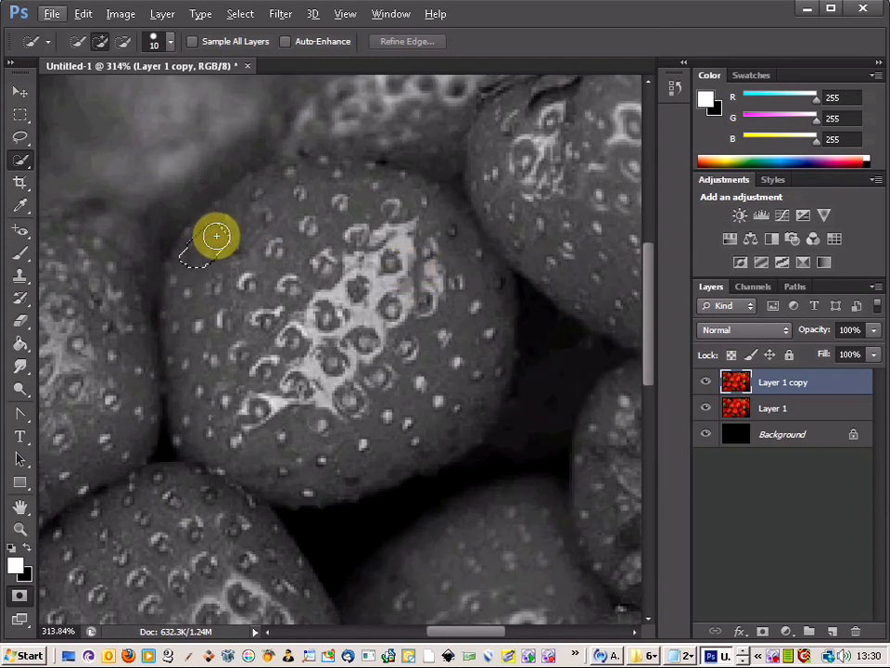
Step: Quick-select the central strawberry's upper-left, top, right side and lower part
left_click_drag(216, 237, 246, 206)
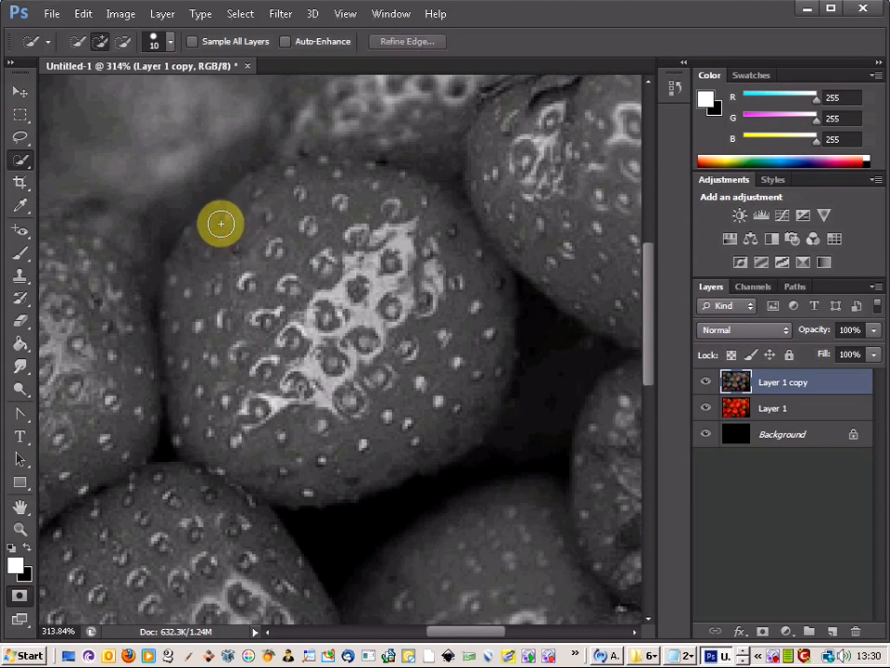
left_click_drag(221, 223, 262, 194)
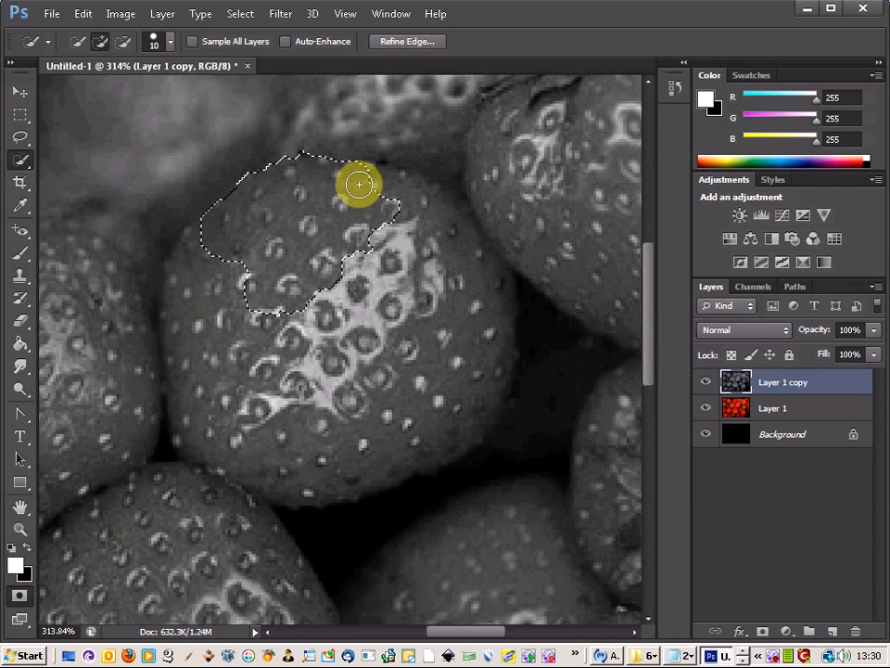
mouse_move(394, 196)
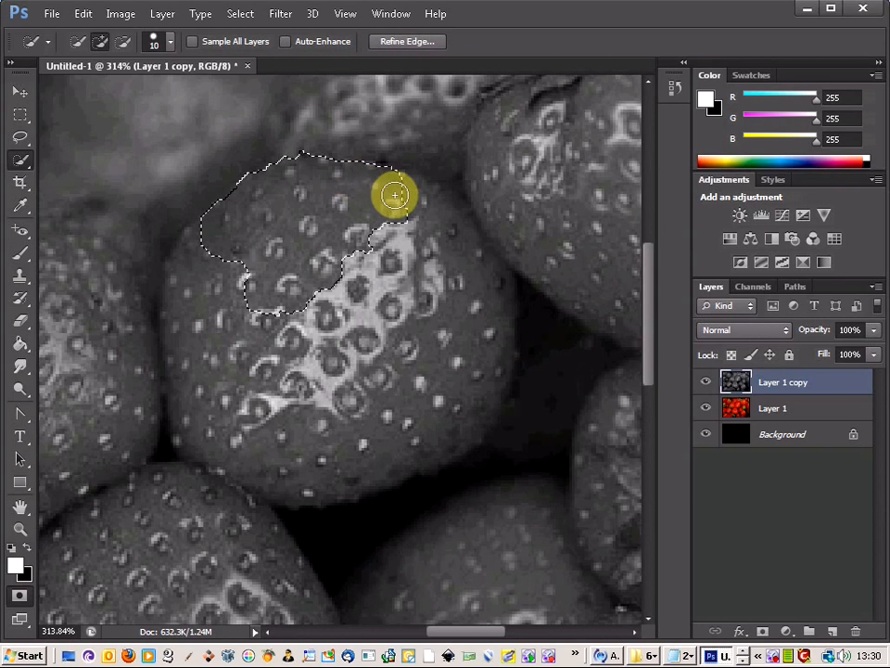
left_click_drag(394, 194, 435, 218)
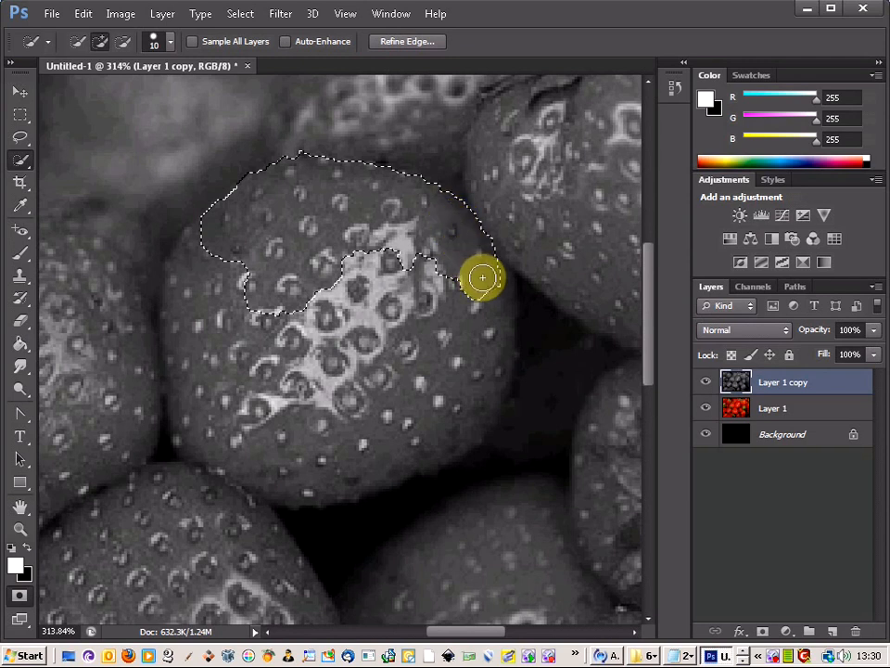
left_click_drag(482, 278, 494, 315)
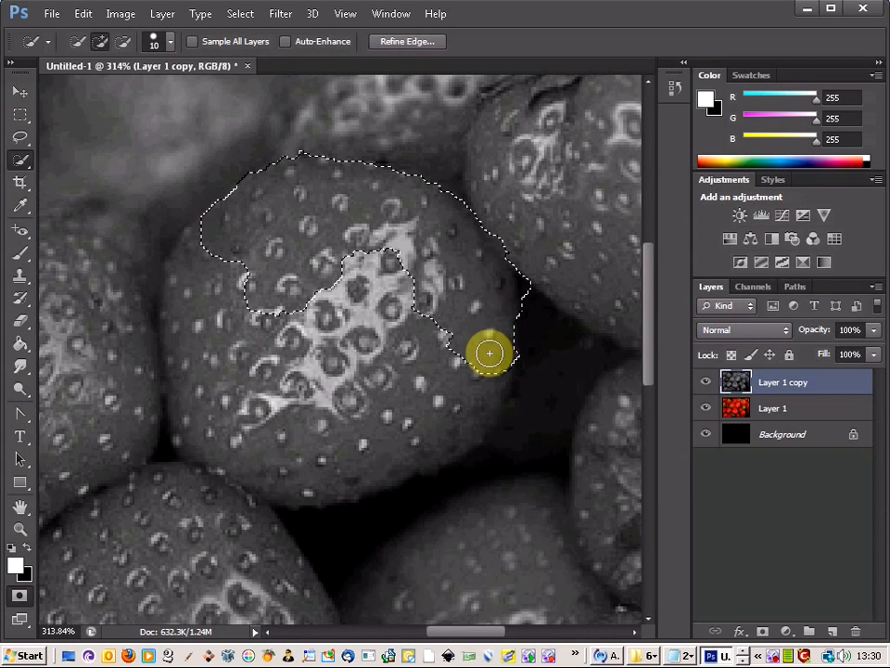
left_click_drag(490, 353, 487, 400)
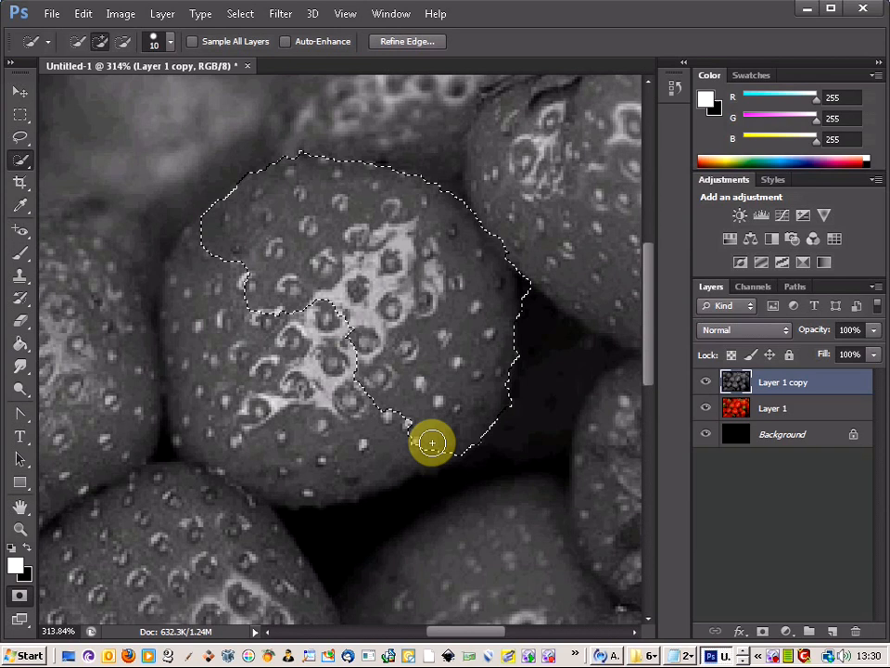
left_click_drag(432, 444, 383, 471)
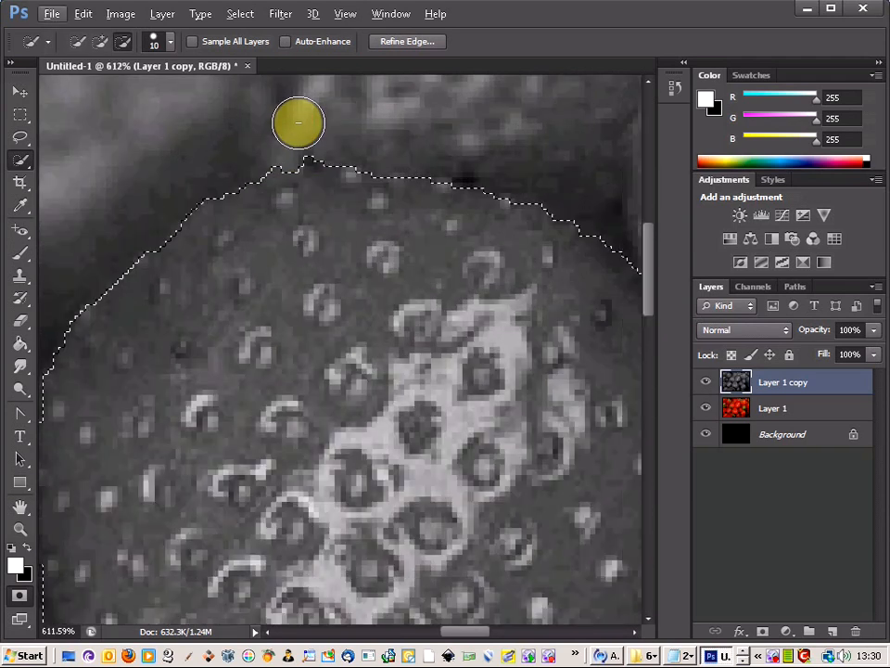
mouse_move(288, 137)
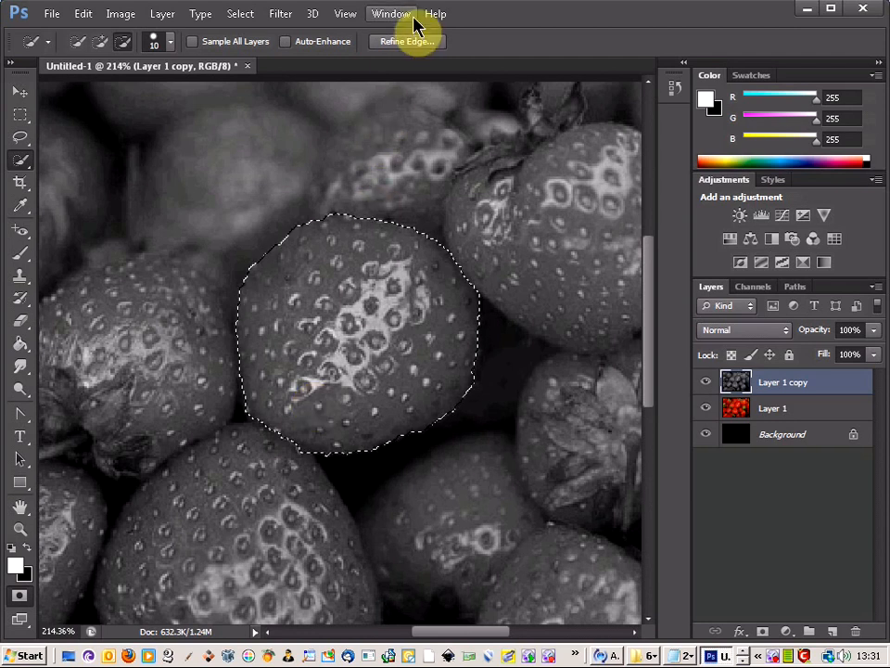
Step: Set Smooth to 5 in Refine Edge for the strawberry selection
left_click(406, 41)
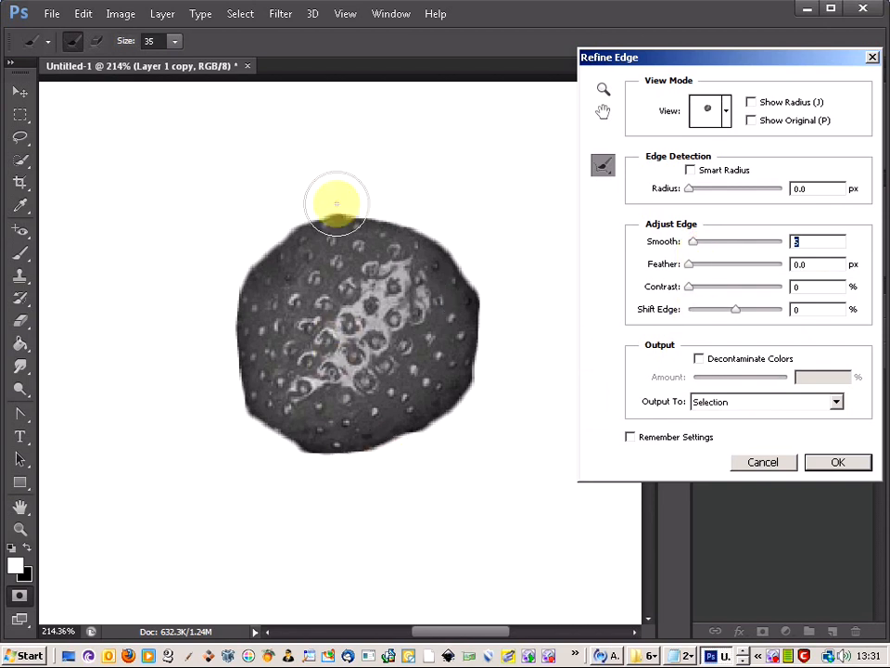
left_click(838, 462)
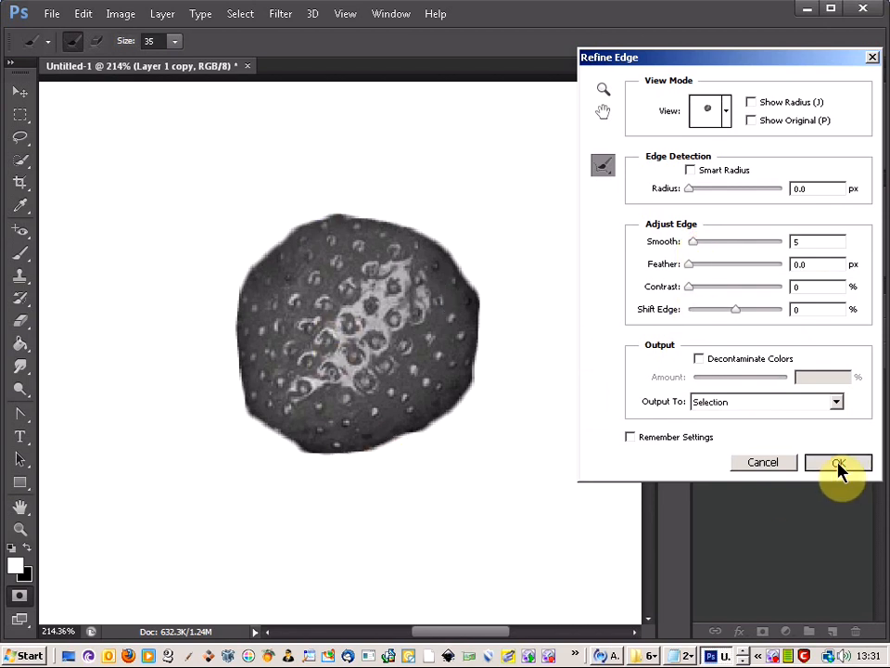
left_click(838, 461)
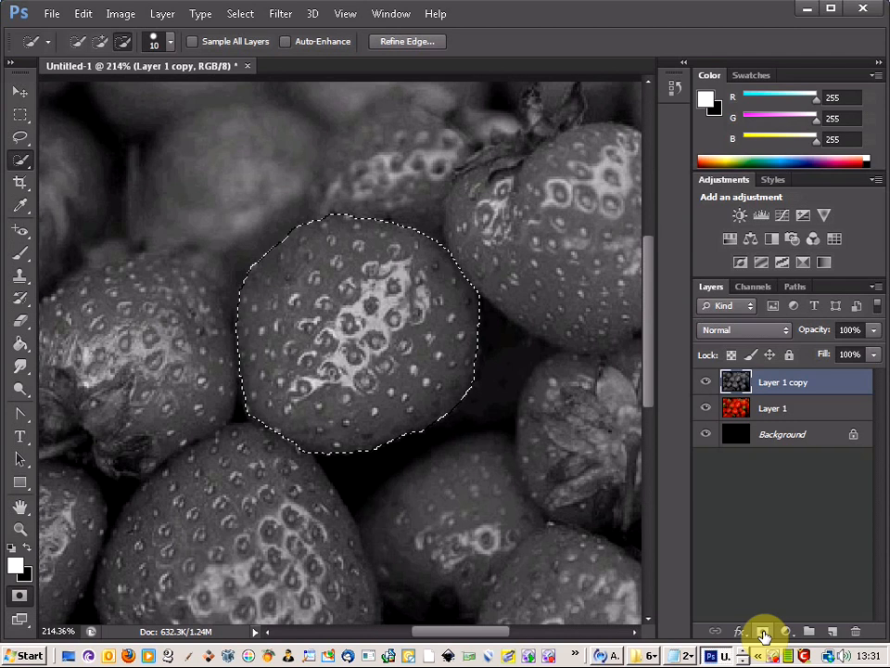
Step: Add a layer mask to Layer 1 copy from the strawberry selection, then invert it
left_click(763, 631)
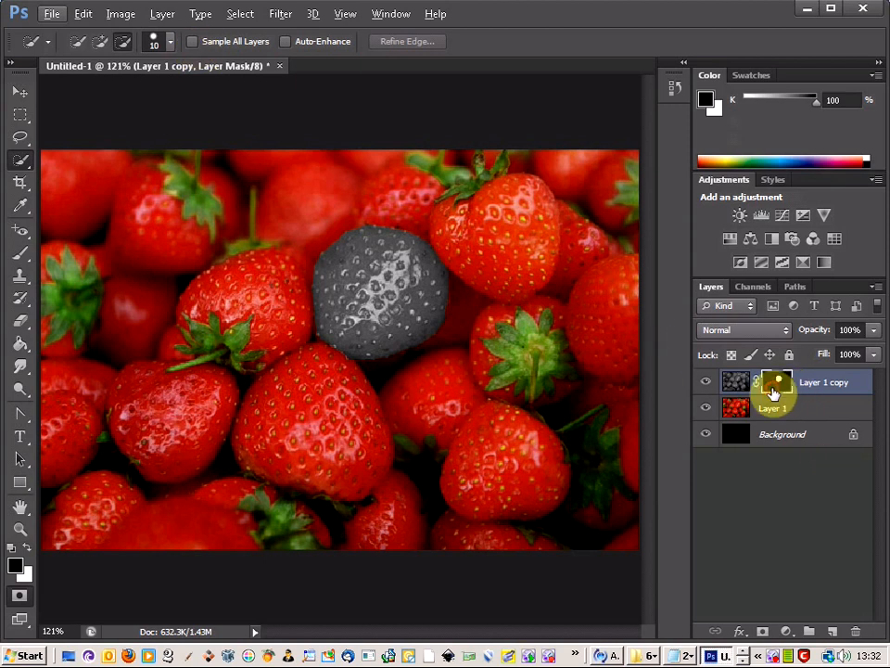
left_click(126, 13)
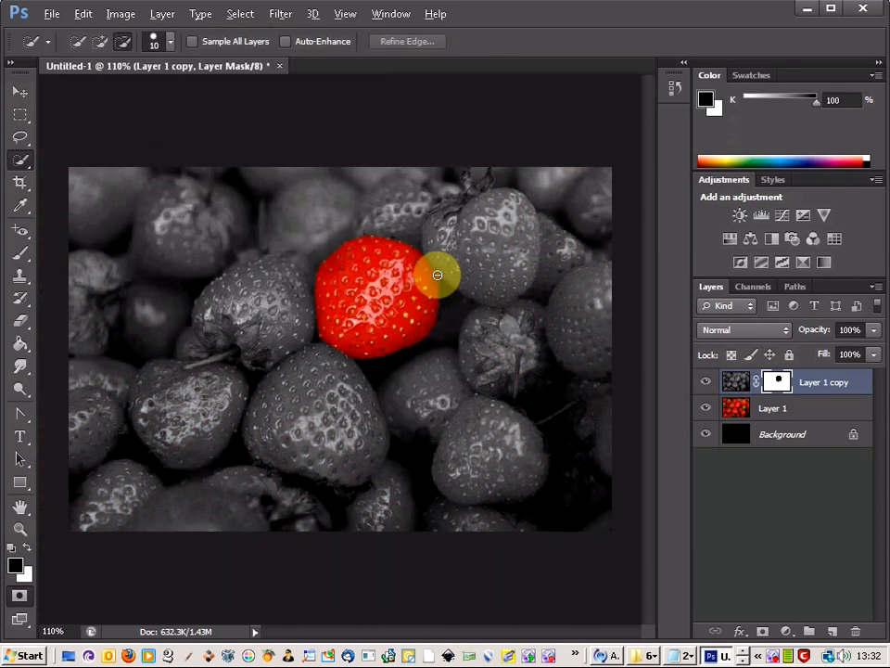
left_click_drag(437, 275, 291, 370)
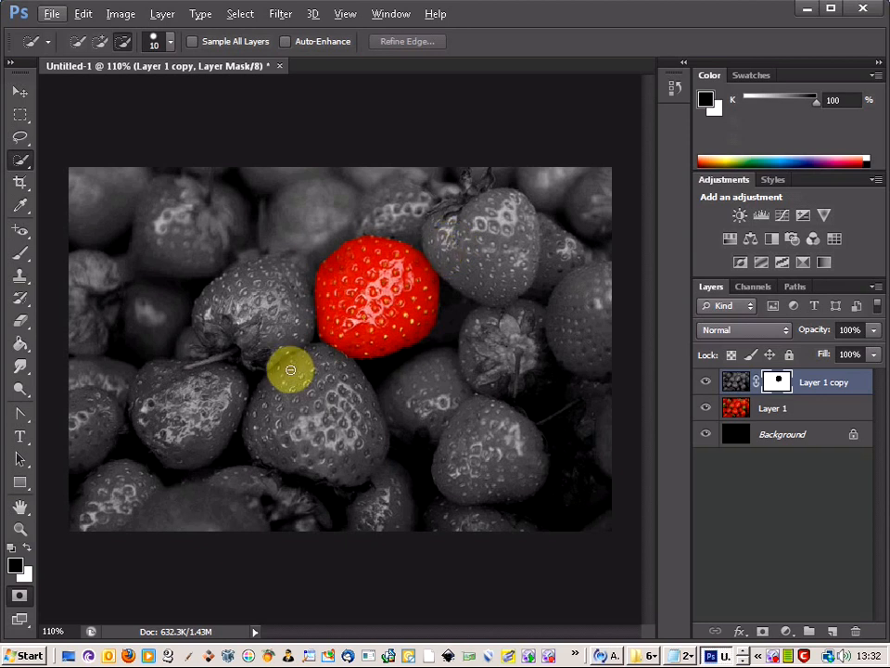